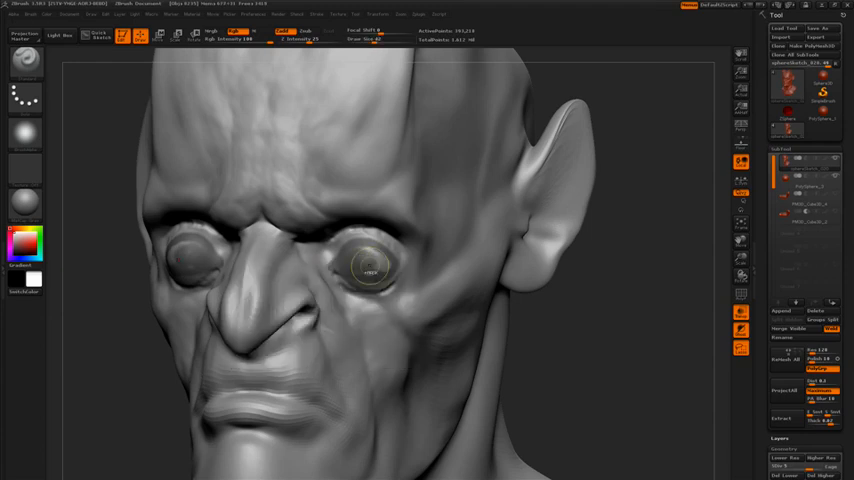
Step: Build up upper and lower eyelids around the eyeballs with the ClayBuildup brush
left_click(368, 268)
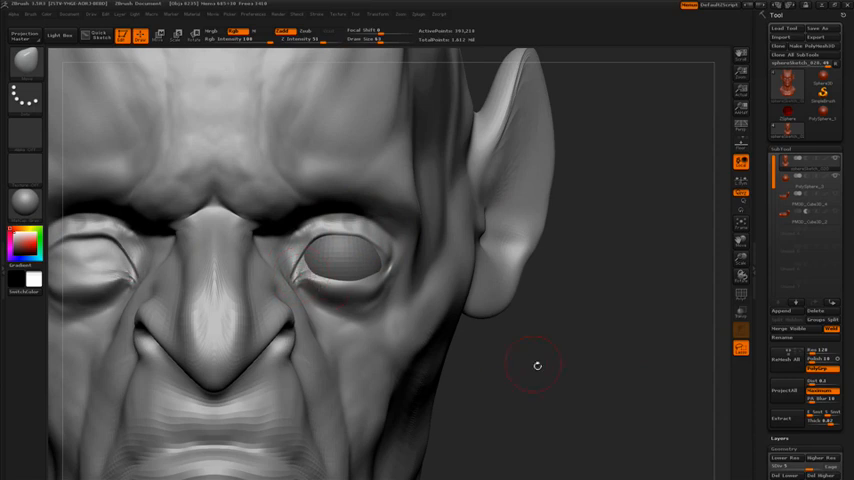
Step: Shape the brow and cheeks and raise a pointed crest of ridges over the skull
left_click_drag(536, 364, 550, 376)
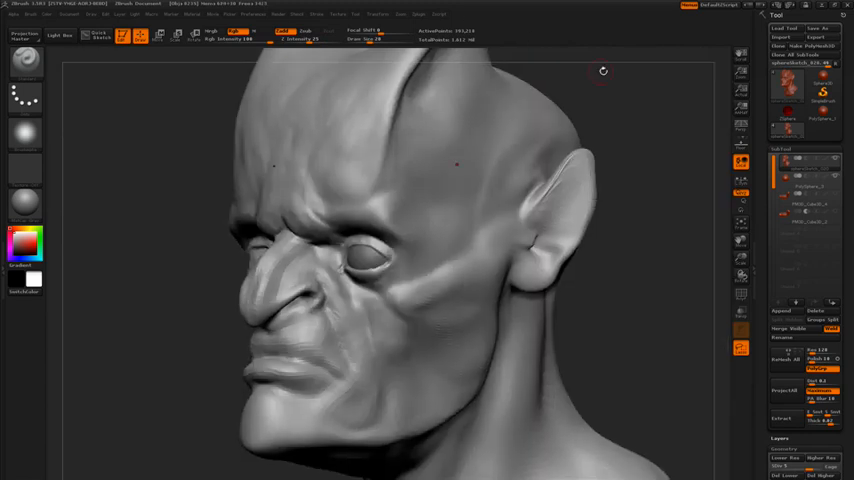
left_click_drag(600, 70, 610, 126)
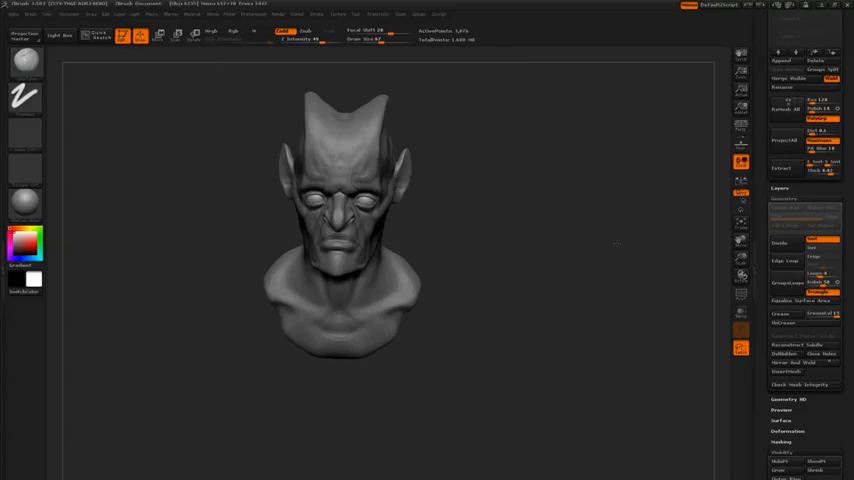
Step: Drag the skull ridges up into curved, horn-like points with the Move brush
left_click_drag(616, 244, 564, 266)
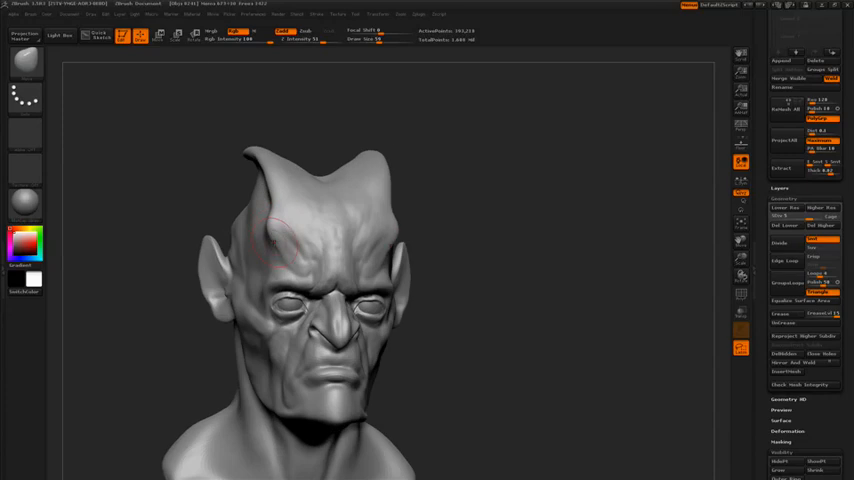
Step: Refine horns and brow in front view with X symmetry, smoothing the skull into a rounded dome
left_click_drag(280, 240, 380, 270)
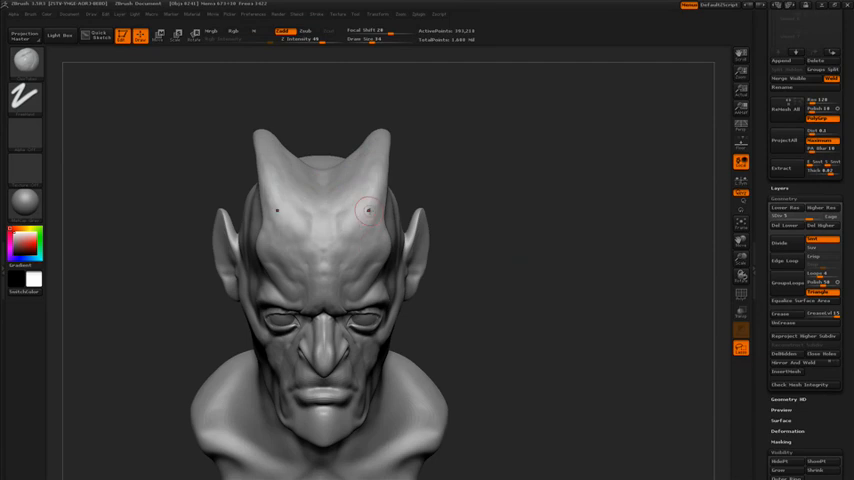
left_click_drag(364, 210, 524, 148)
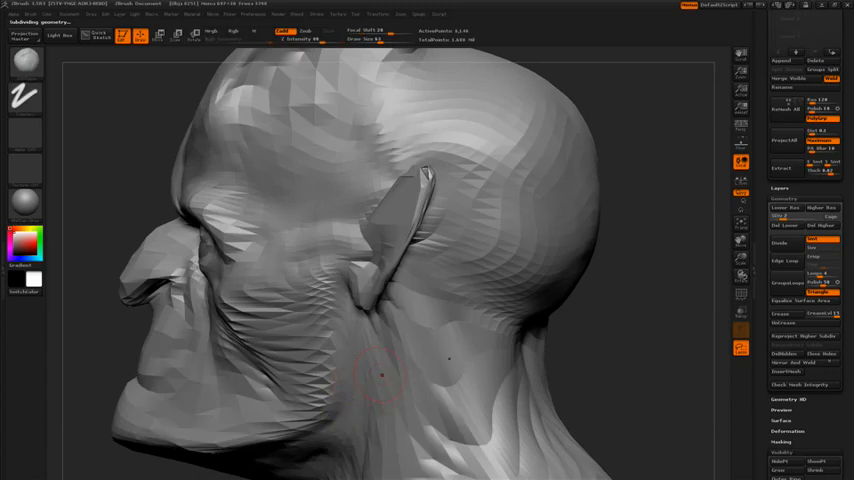
Step: Move and smooth the jaw and neck behind the ear at a lower subdivision level
left_click_drag(384, 376, 356, 344)
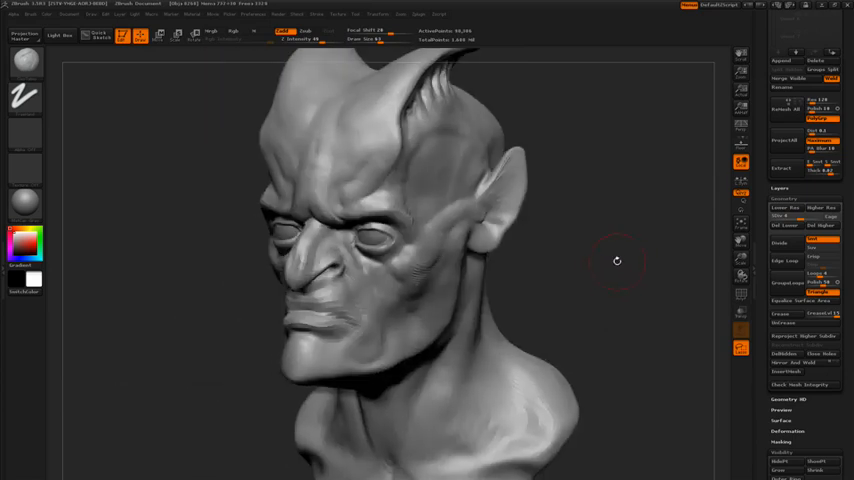
left_click_drag(616, 262, 604, 272)
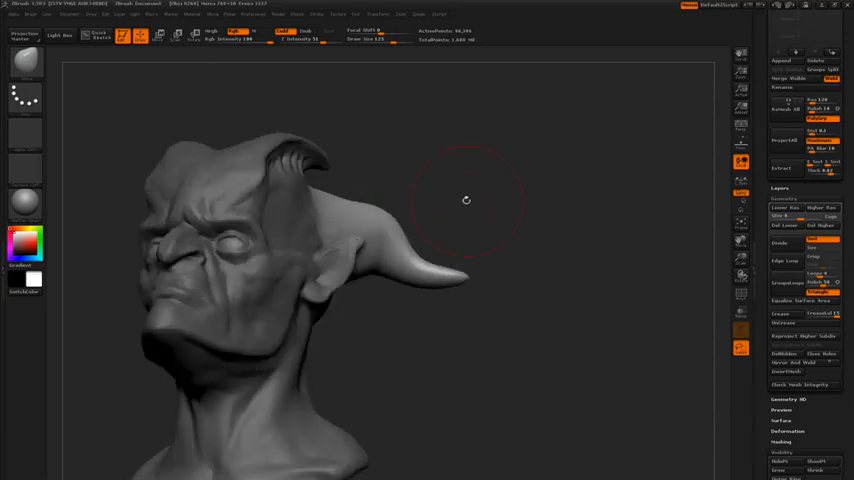
left_click_drag(466, 200, 508, 284)
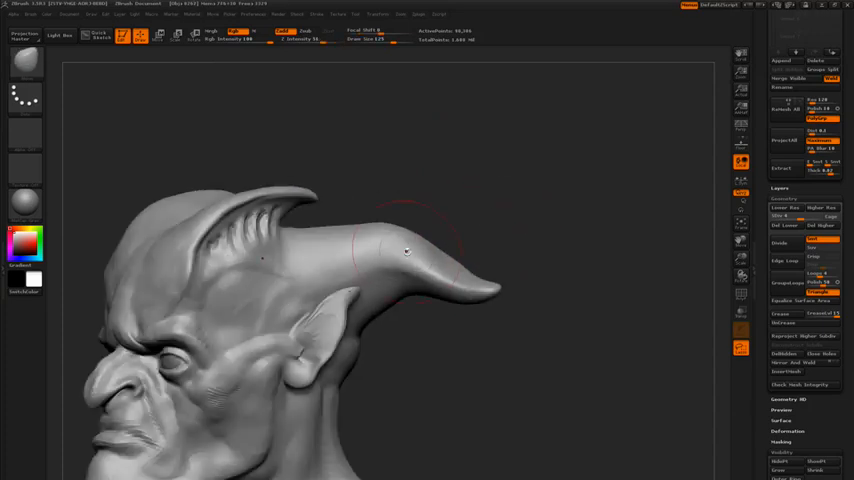
left_click_drag(404, 250, 328, 268)
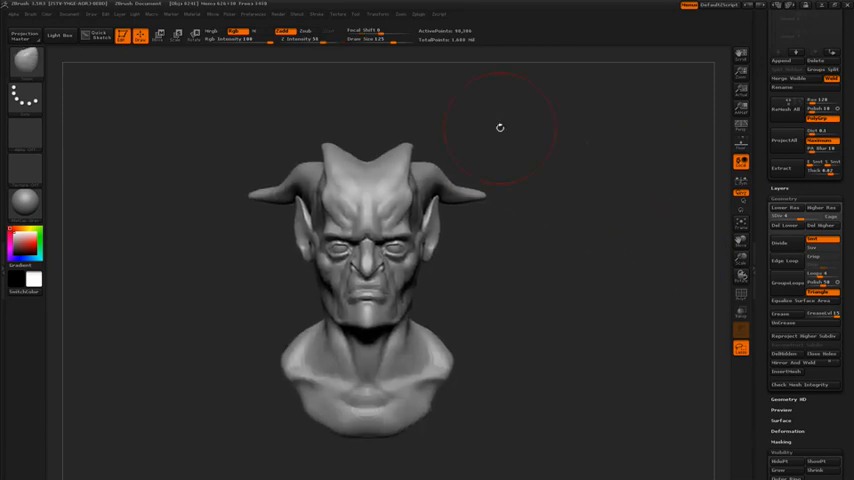
left_click_drag(500, 128, 578, 280)
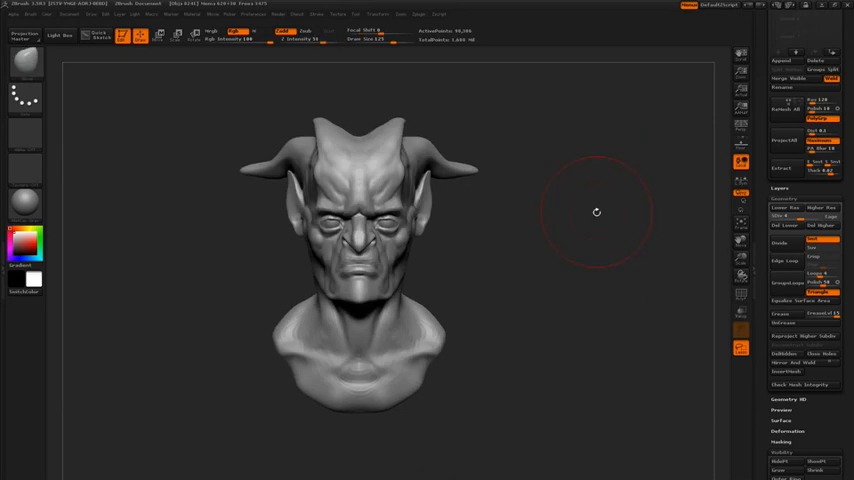
mouse_move(580, 228)
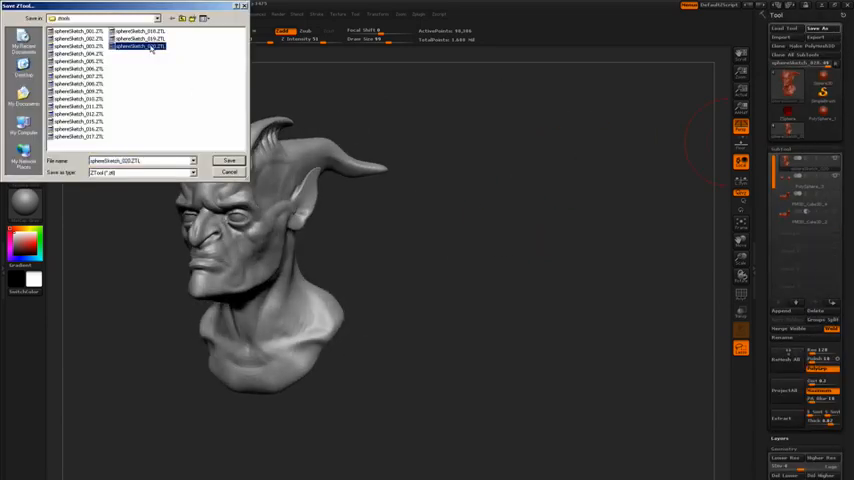
Step: Save the horned sculpt as a new numbered tool file from the Save File dialog
left_click(140, 46)
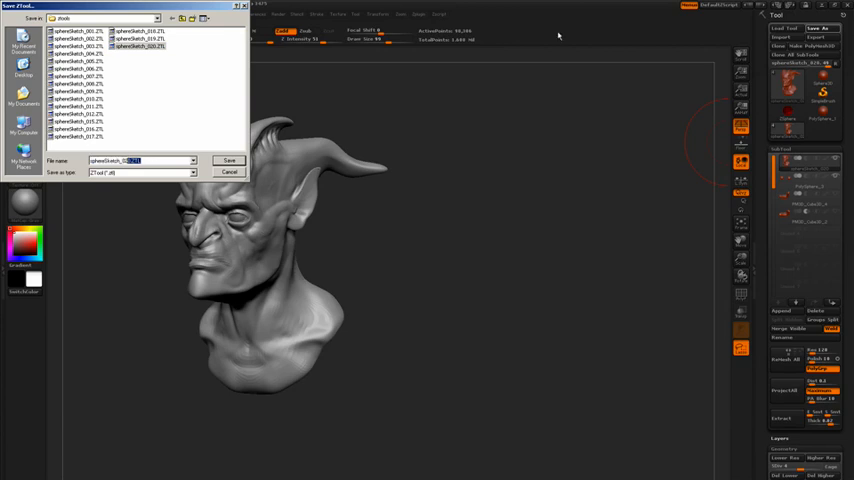
left_click(228, 160)
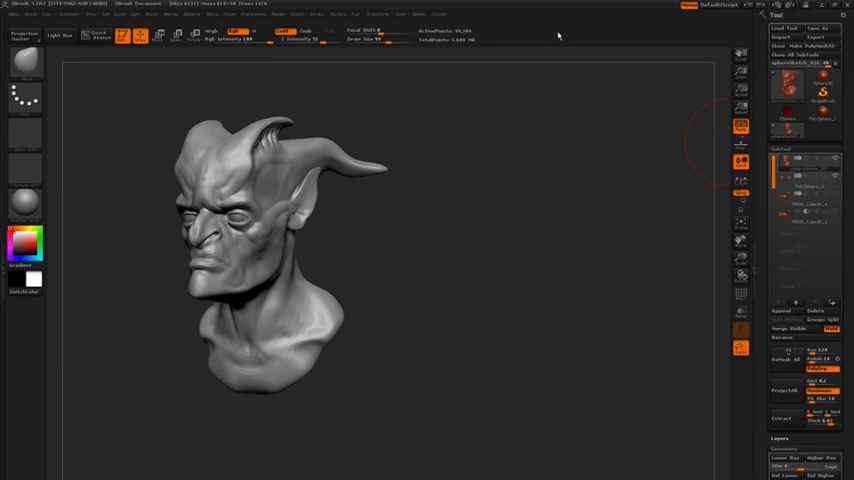
mouse_move(376, 224)
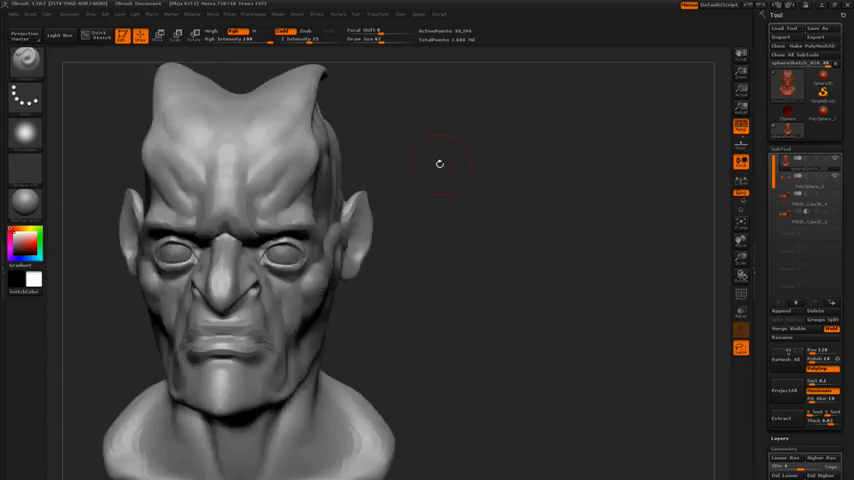
left_click_drag(440, 164, 200, 330)
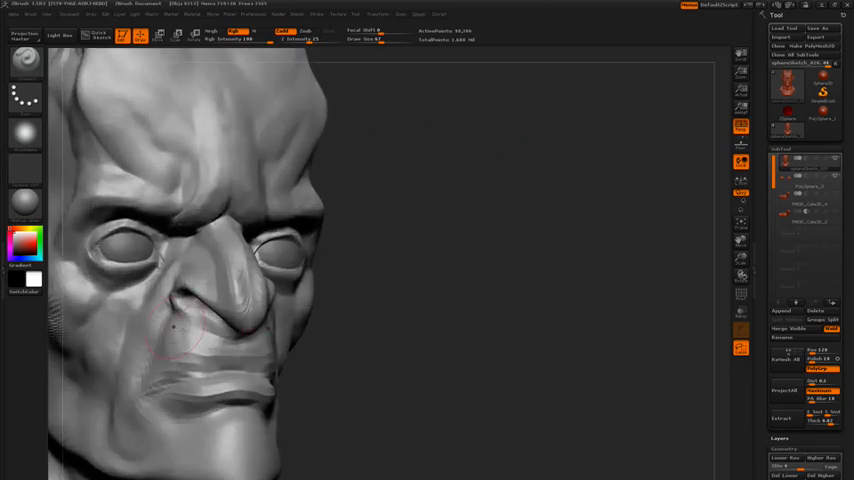
left_click_drag(176, 324, 210, 340)
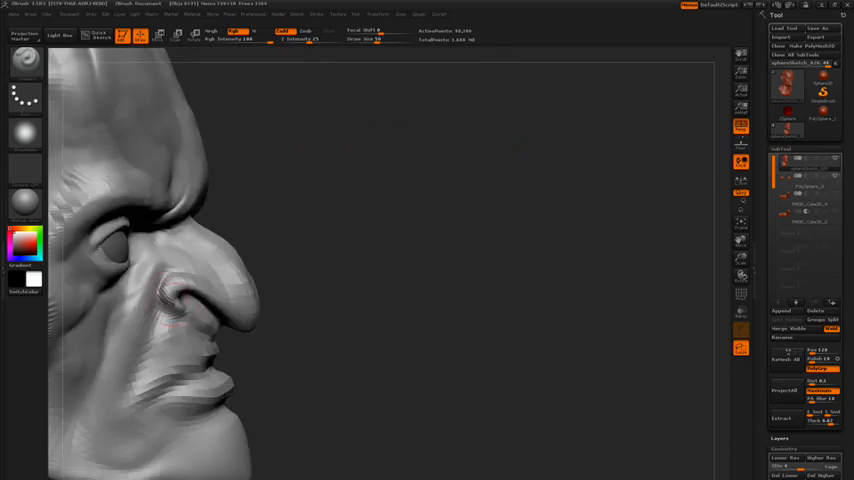
left_click_drag(176, 300, 256, 320)
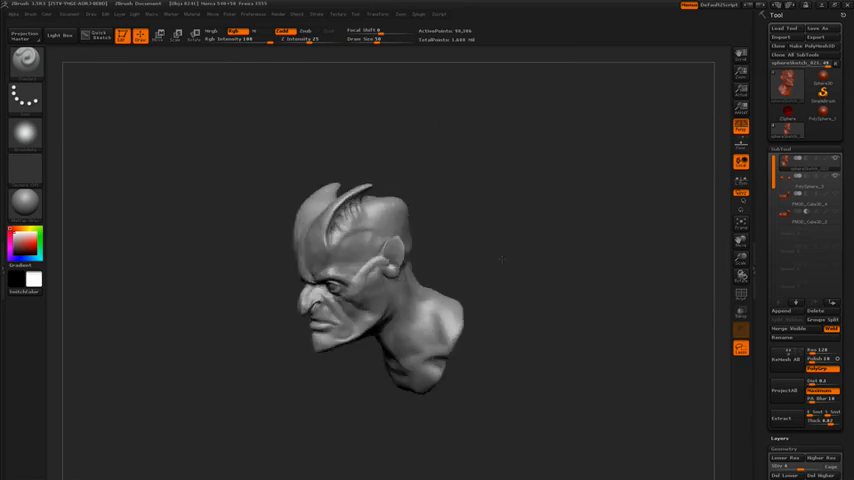
left_click_drag(500, 260, 528, 198)
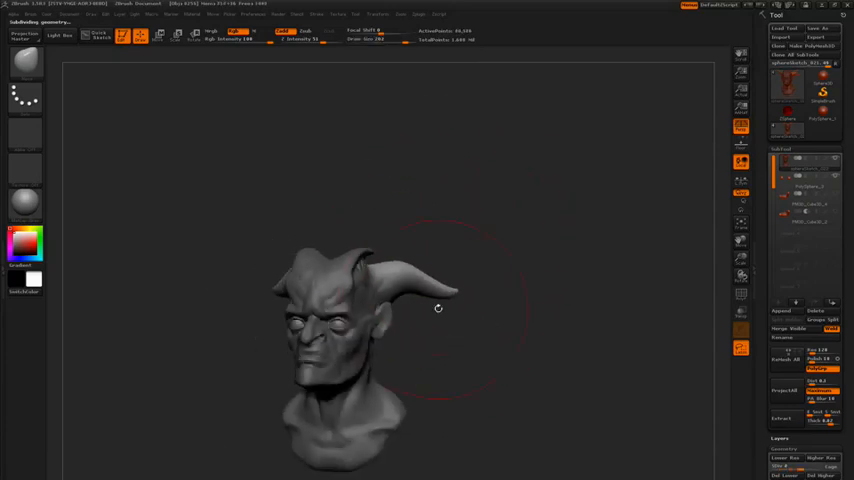
left_click_drag(436, 308, 468, 316)
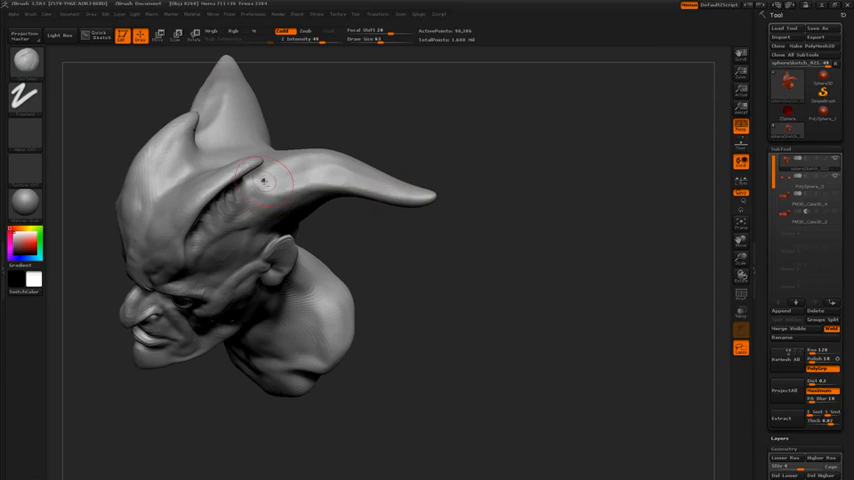
Step: Pull the long horn out into a sweeping outward curve with the Move brush
left_click_drag(264, 180, 322, 164)
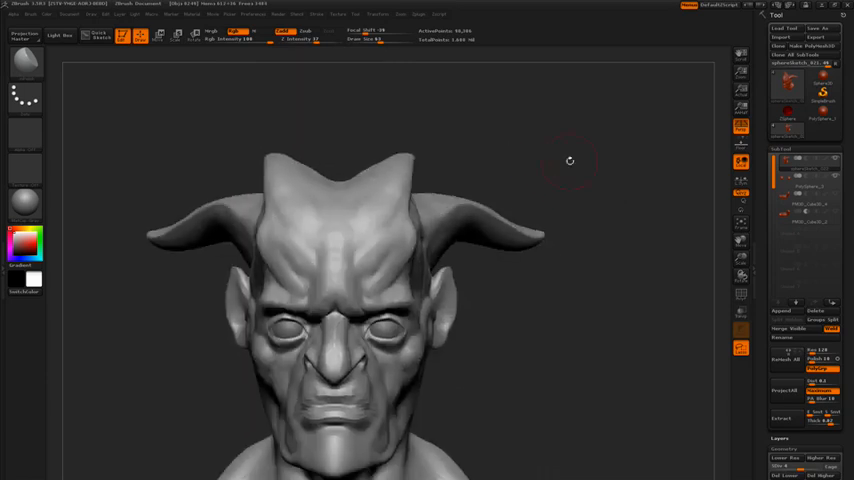
Step: Rotate to front view to even out the brow, cheeks and horns with symmetry
left_click_drag(570, 160, 652, 218)
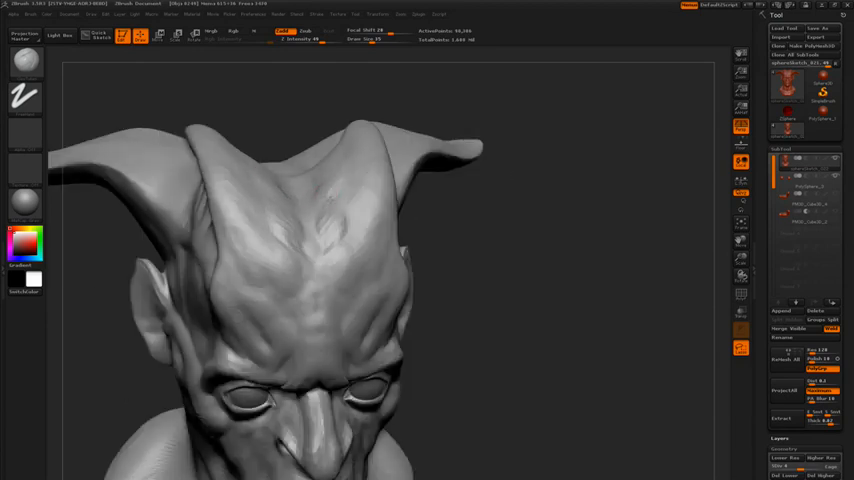
Step: Sculpt wrinkles and bony furrows across the forehead and brow
left_click(336, 228)
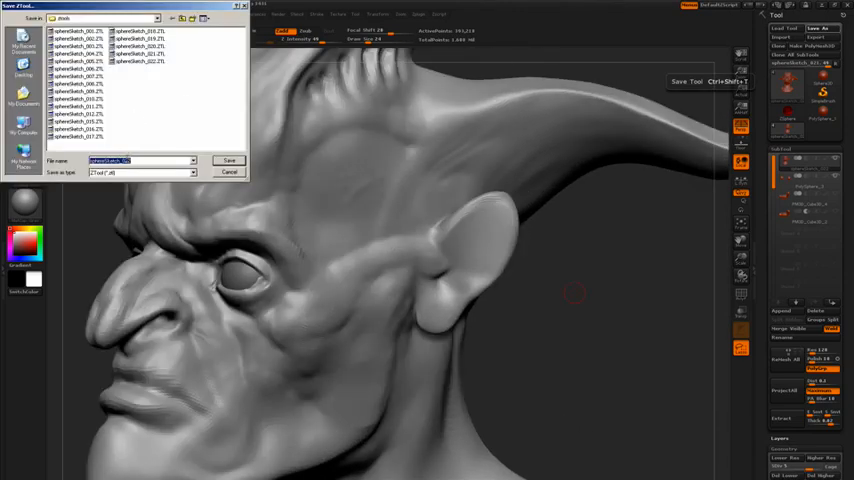
Step: Save the sculpt as a .ztl, then carve the pointed ear's inner folds and opening
left_click(228, 160)
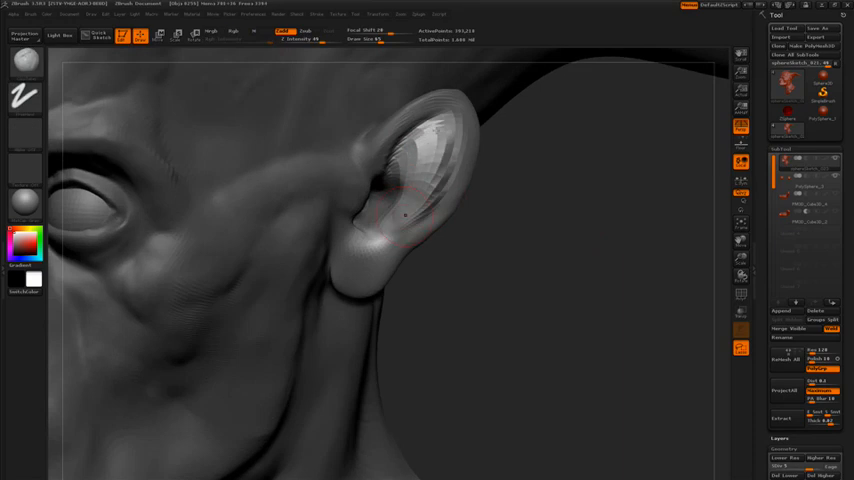
left_click_drag(404, 216, 388, 230)
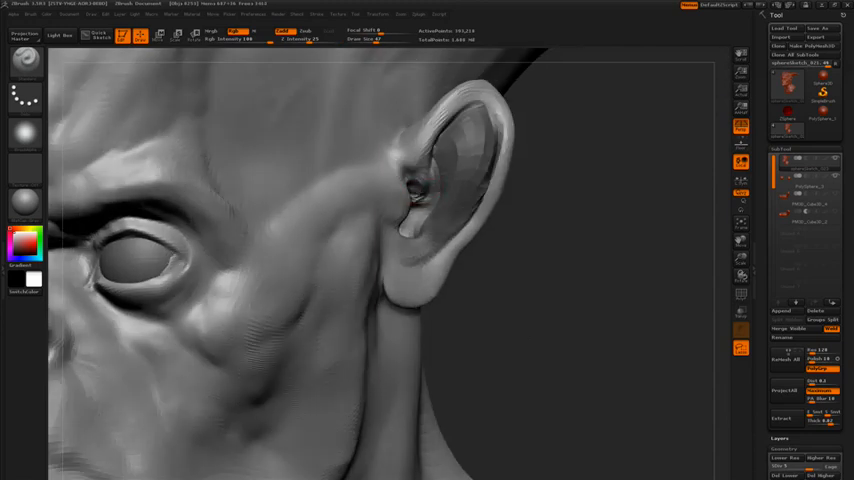
Step: Adjust the stroke setting and add a detail mark inside the ear
left_click(418, 184)
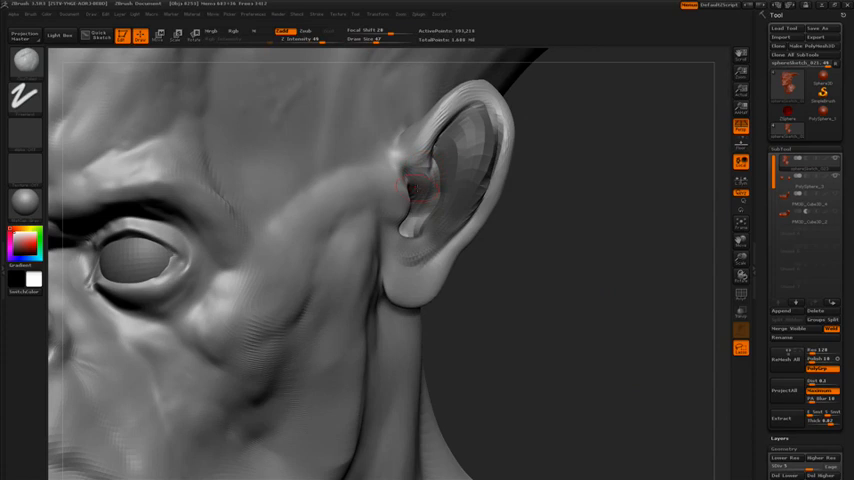
left_click(420, 184)
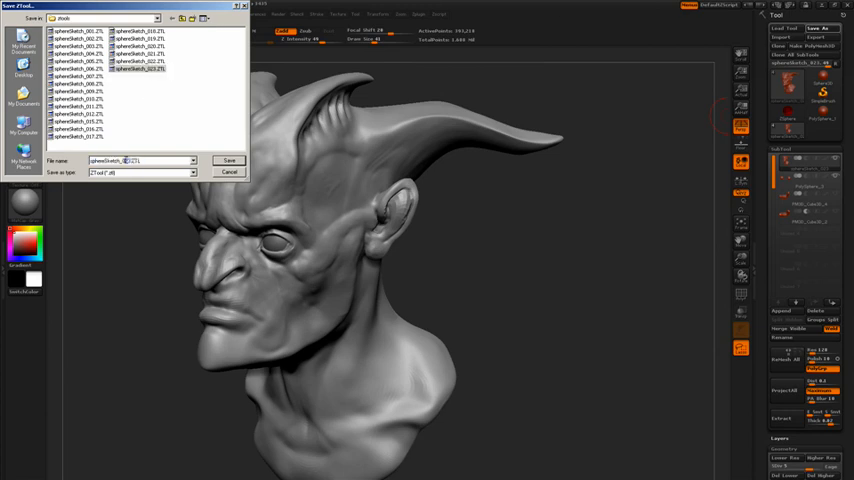
Step: Confirm the save, then carve creases around the ear, eye socket and cheek to form under-eye bags
left_click(228, 160)
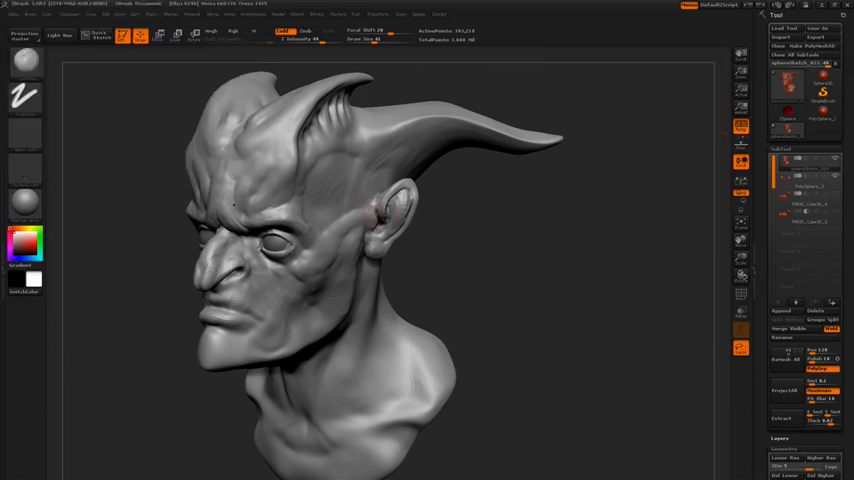
left_click_drag(400, 250, 540, 264)
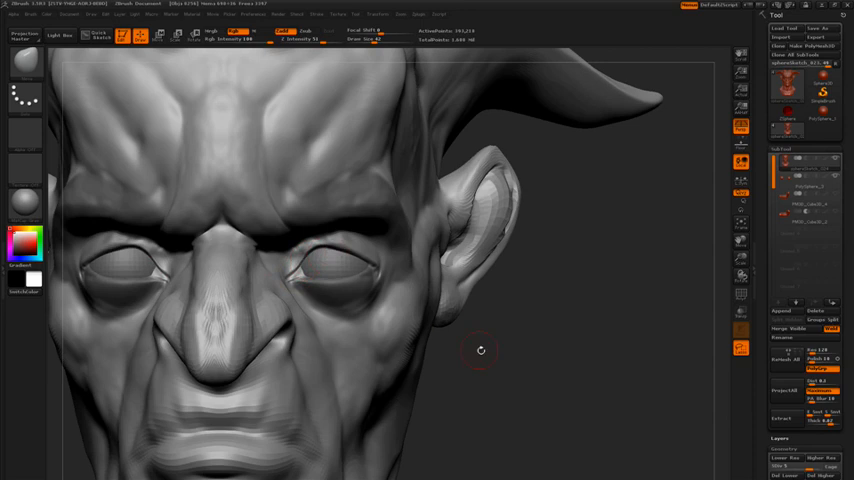
left_click_drag(480, 350, 300, 290)
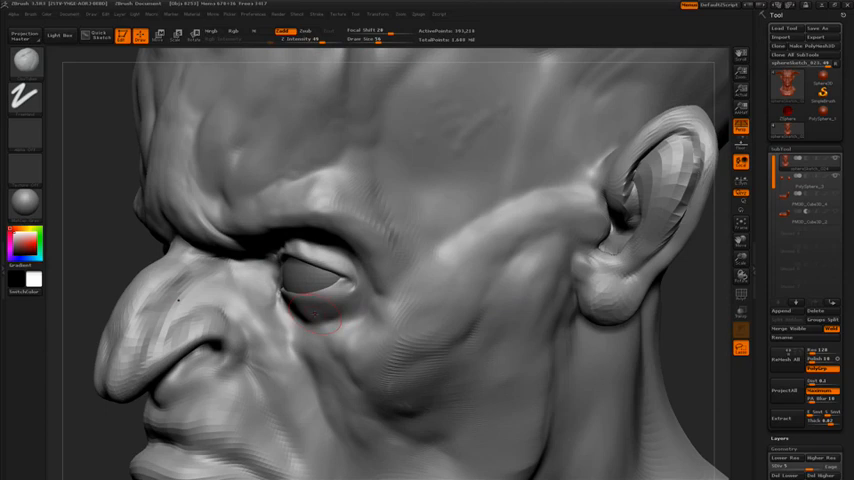
left_click(320, 316)
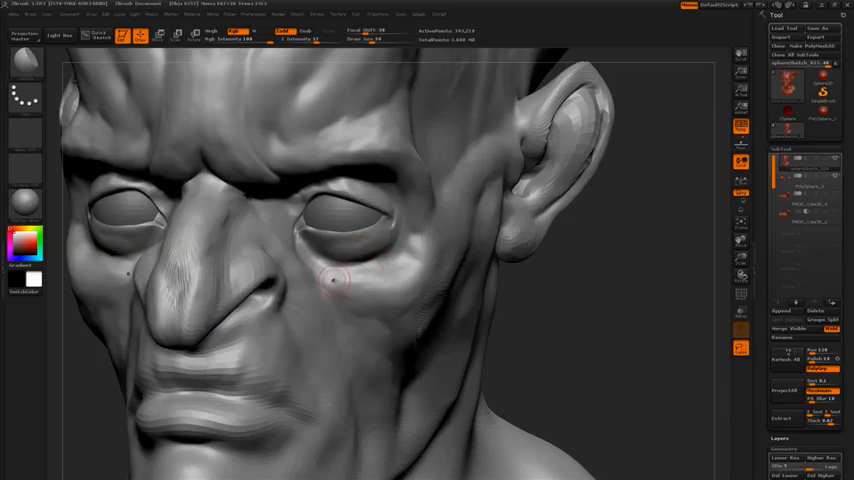
Step: Build up and smooth the heavy eyelid and under-eye bag on the left side
left_click(340, 280)
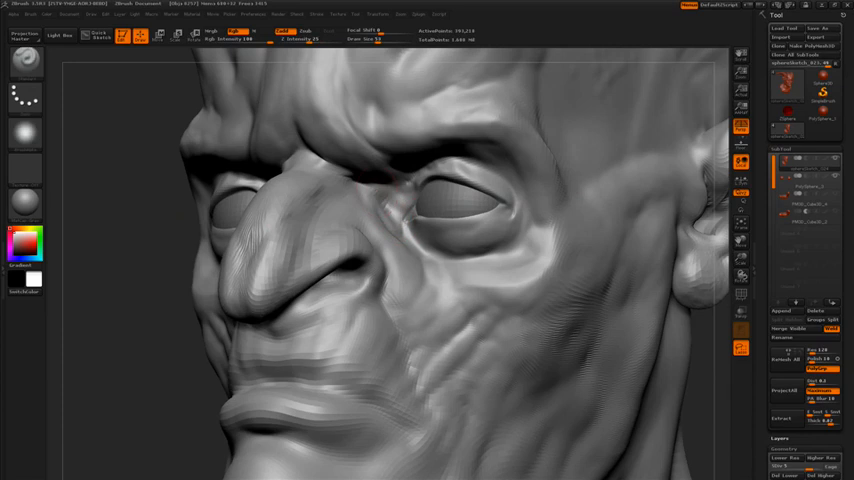
Step: Cut a wrinkle line across the cheek beside the nose with DamStandard
left_click(384, 190)
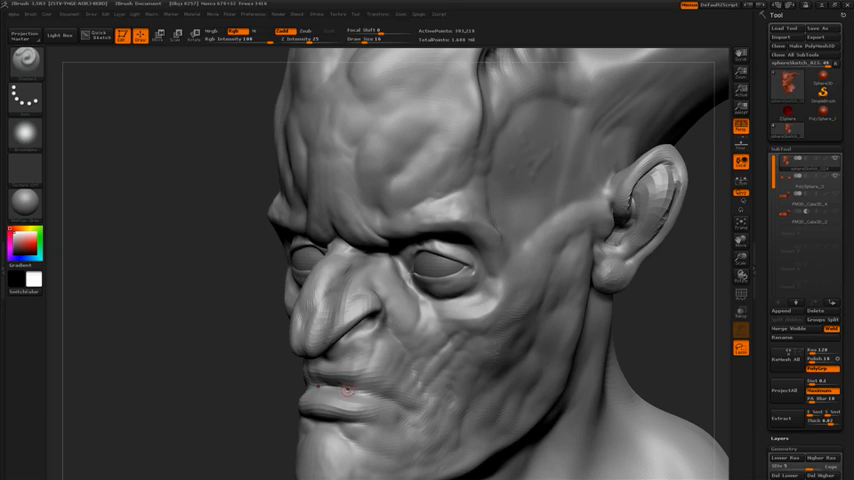
Step: Deepen two creases running from the cheek into the mouth corner
left_click_drag(310, 390, 390, 396)
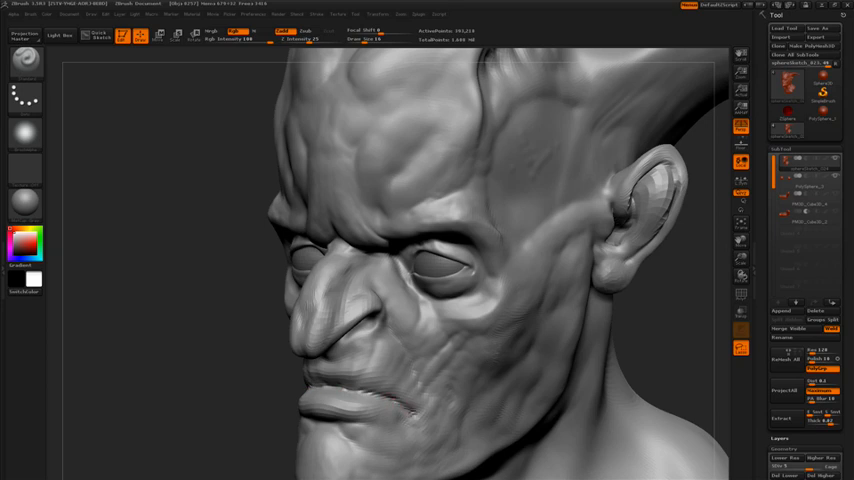
left_click_drag(304, 384, 410, 408)
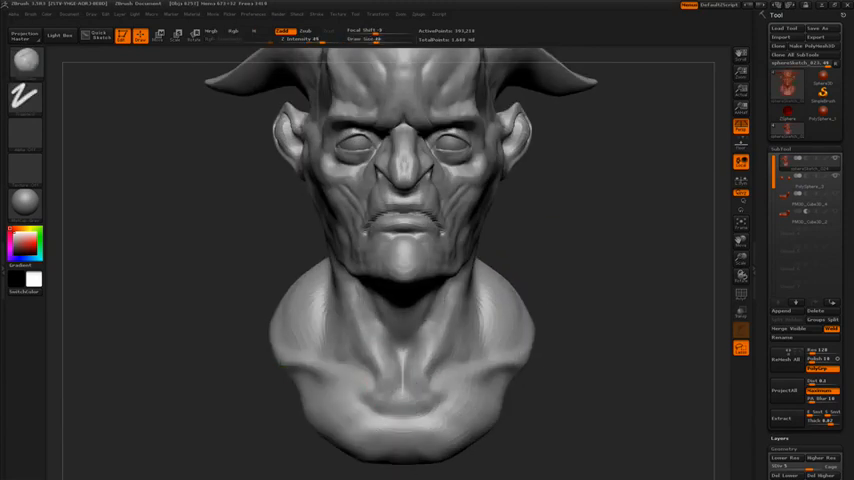
Step: Smooth the facial folds near the mouth so the bust reads cohesively
left_click(404, 358)
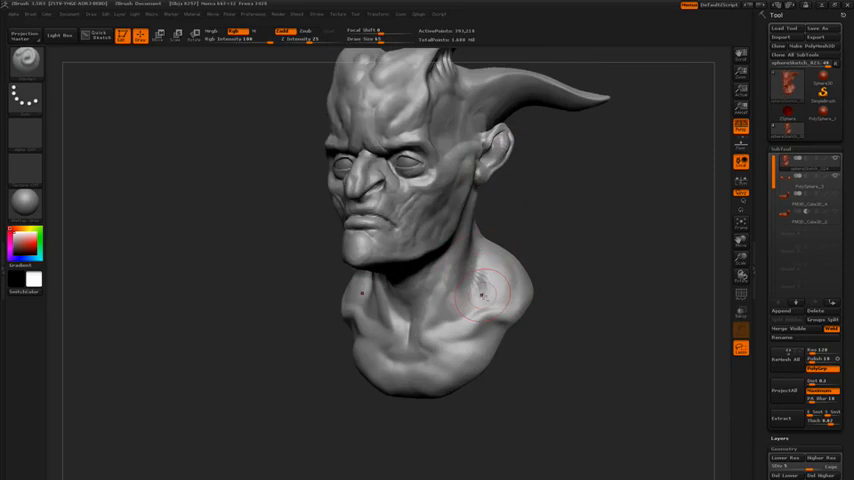
left_click_drag(484, 296, 590, 236)
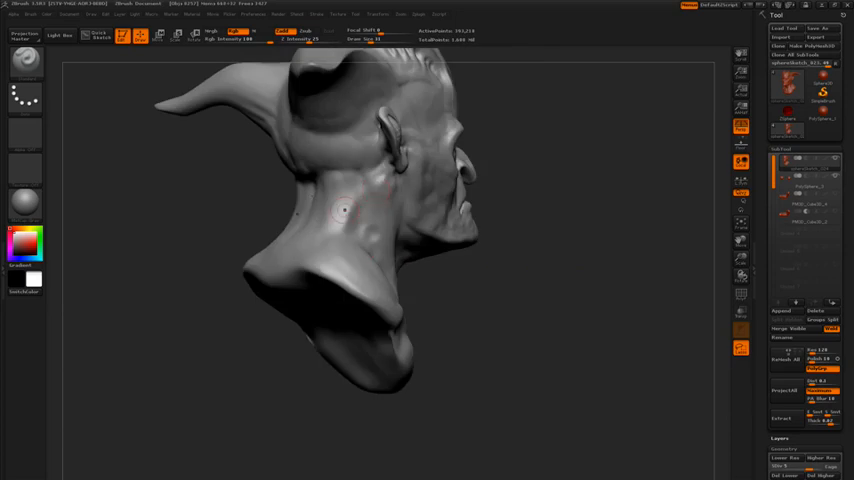
left_click(350, 204)
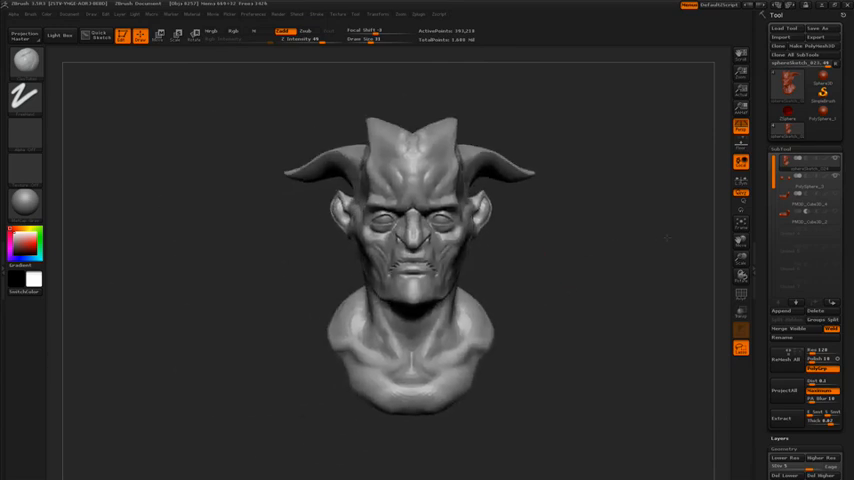
left_click_drag(420, 244, 560, 244)
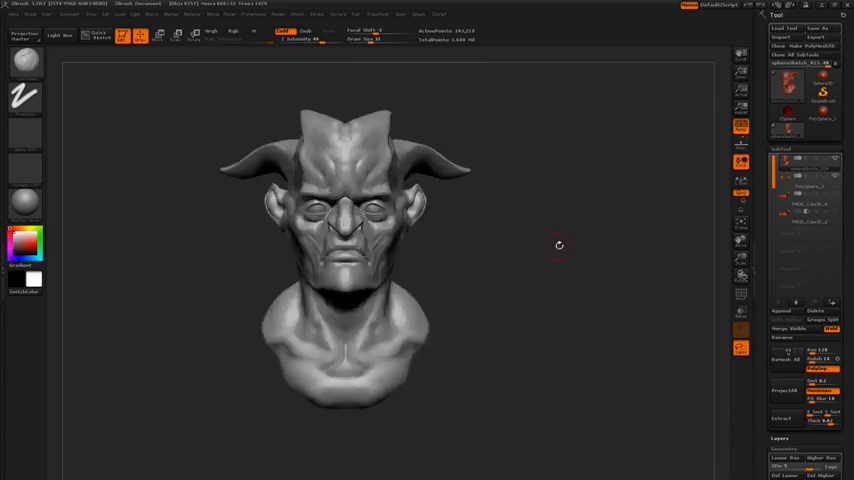